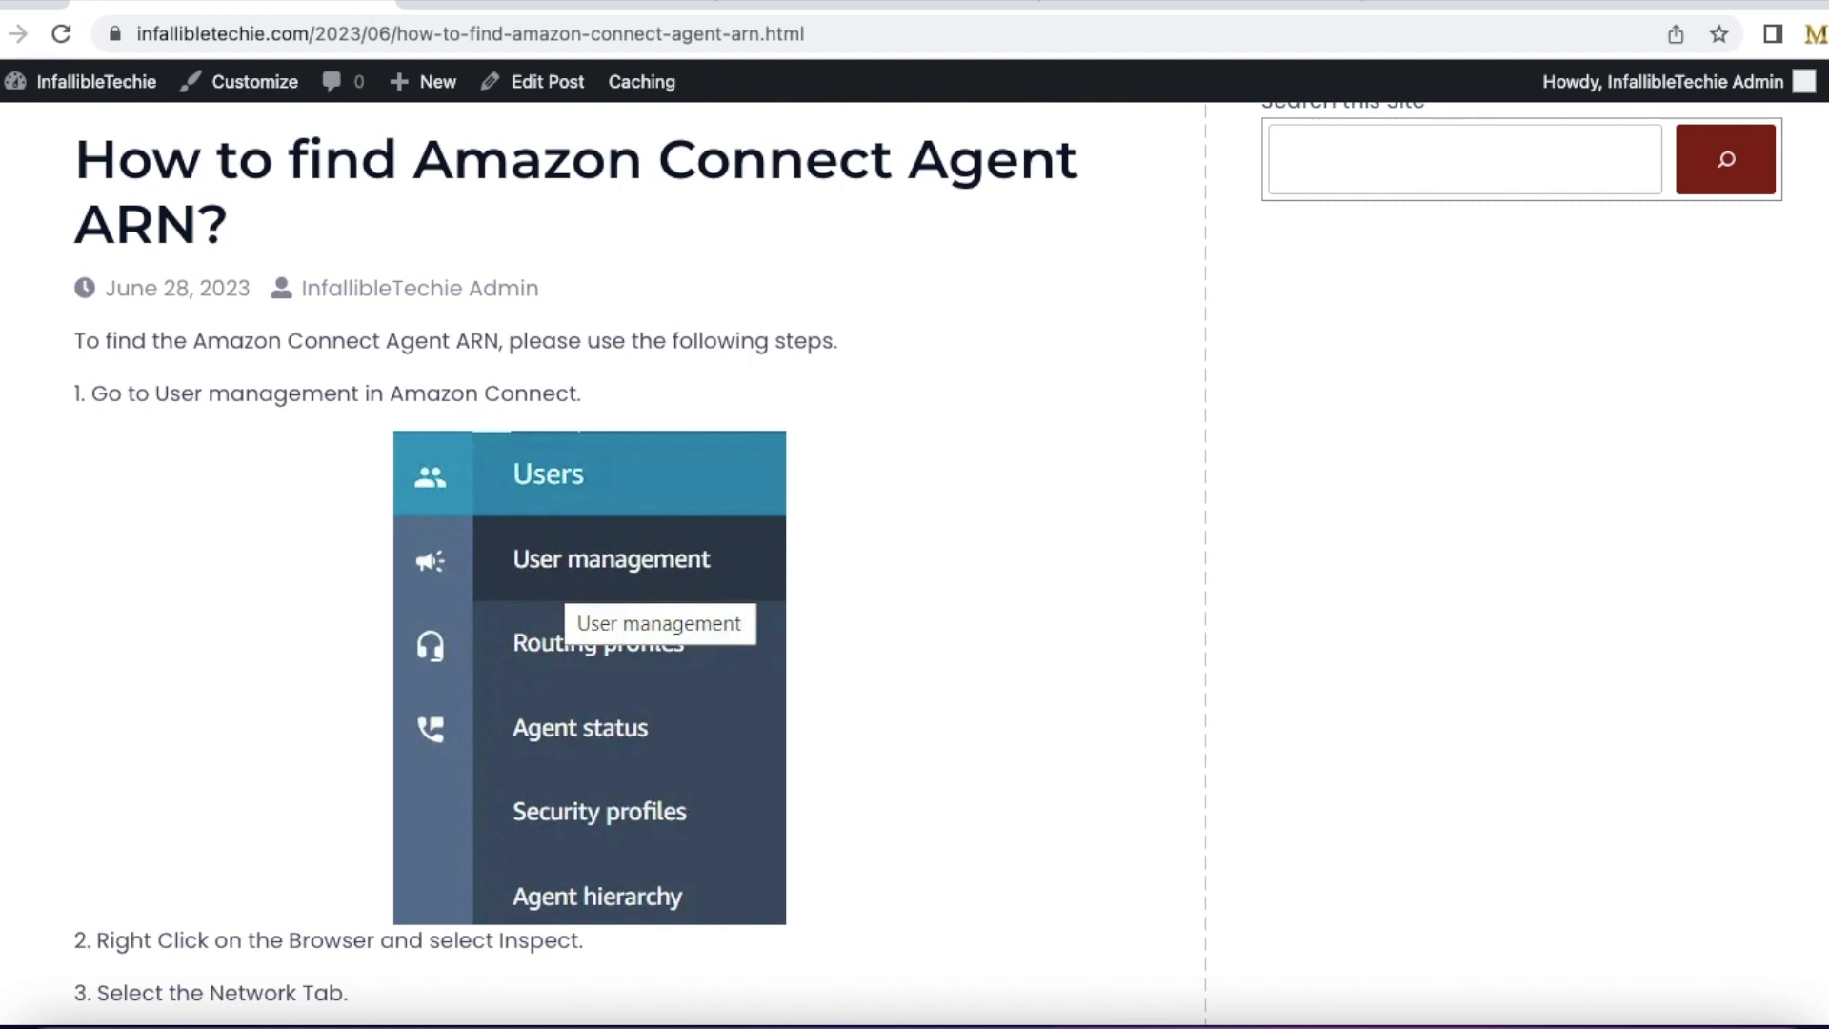
mouse_move(240, 471)
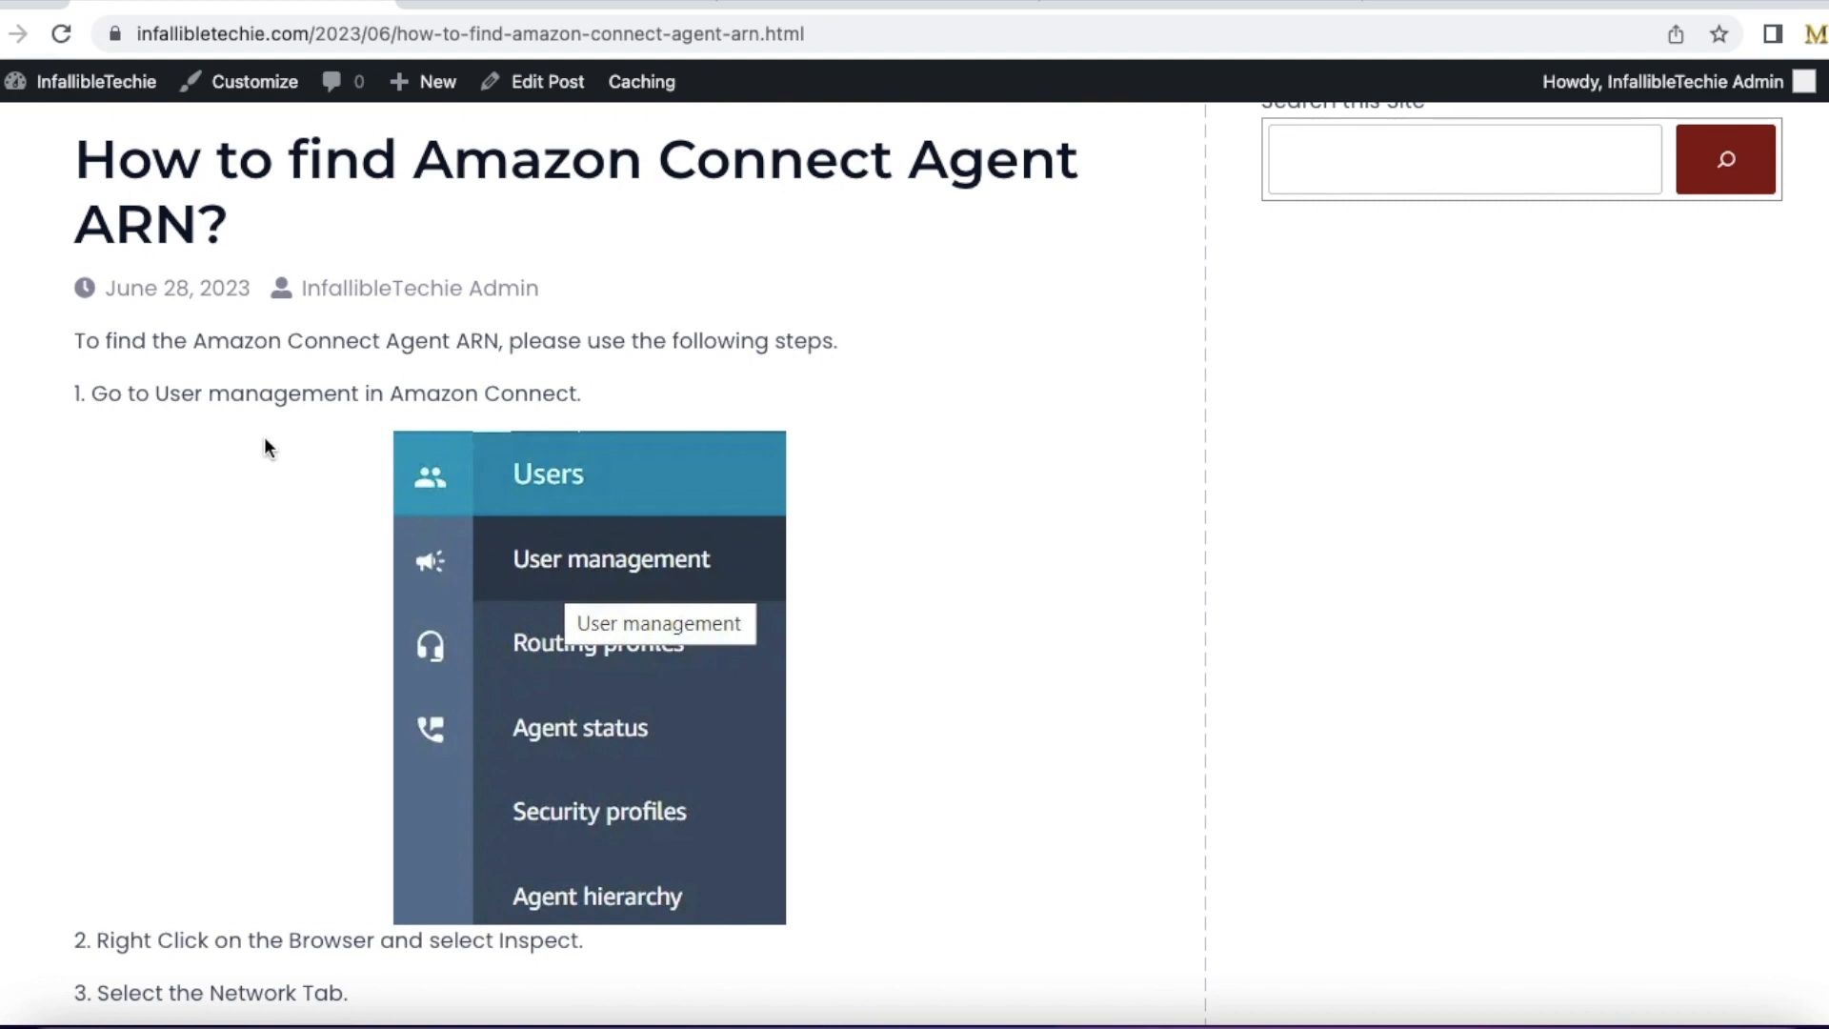
mouse_move(671, 581)
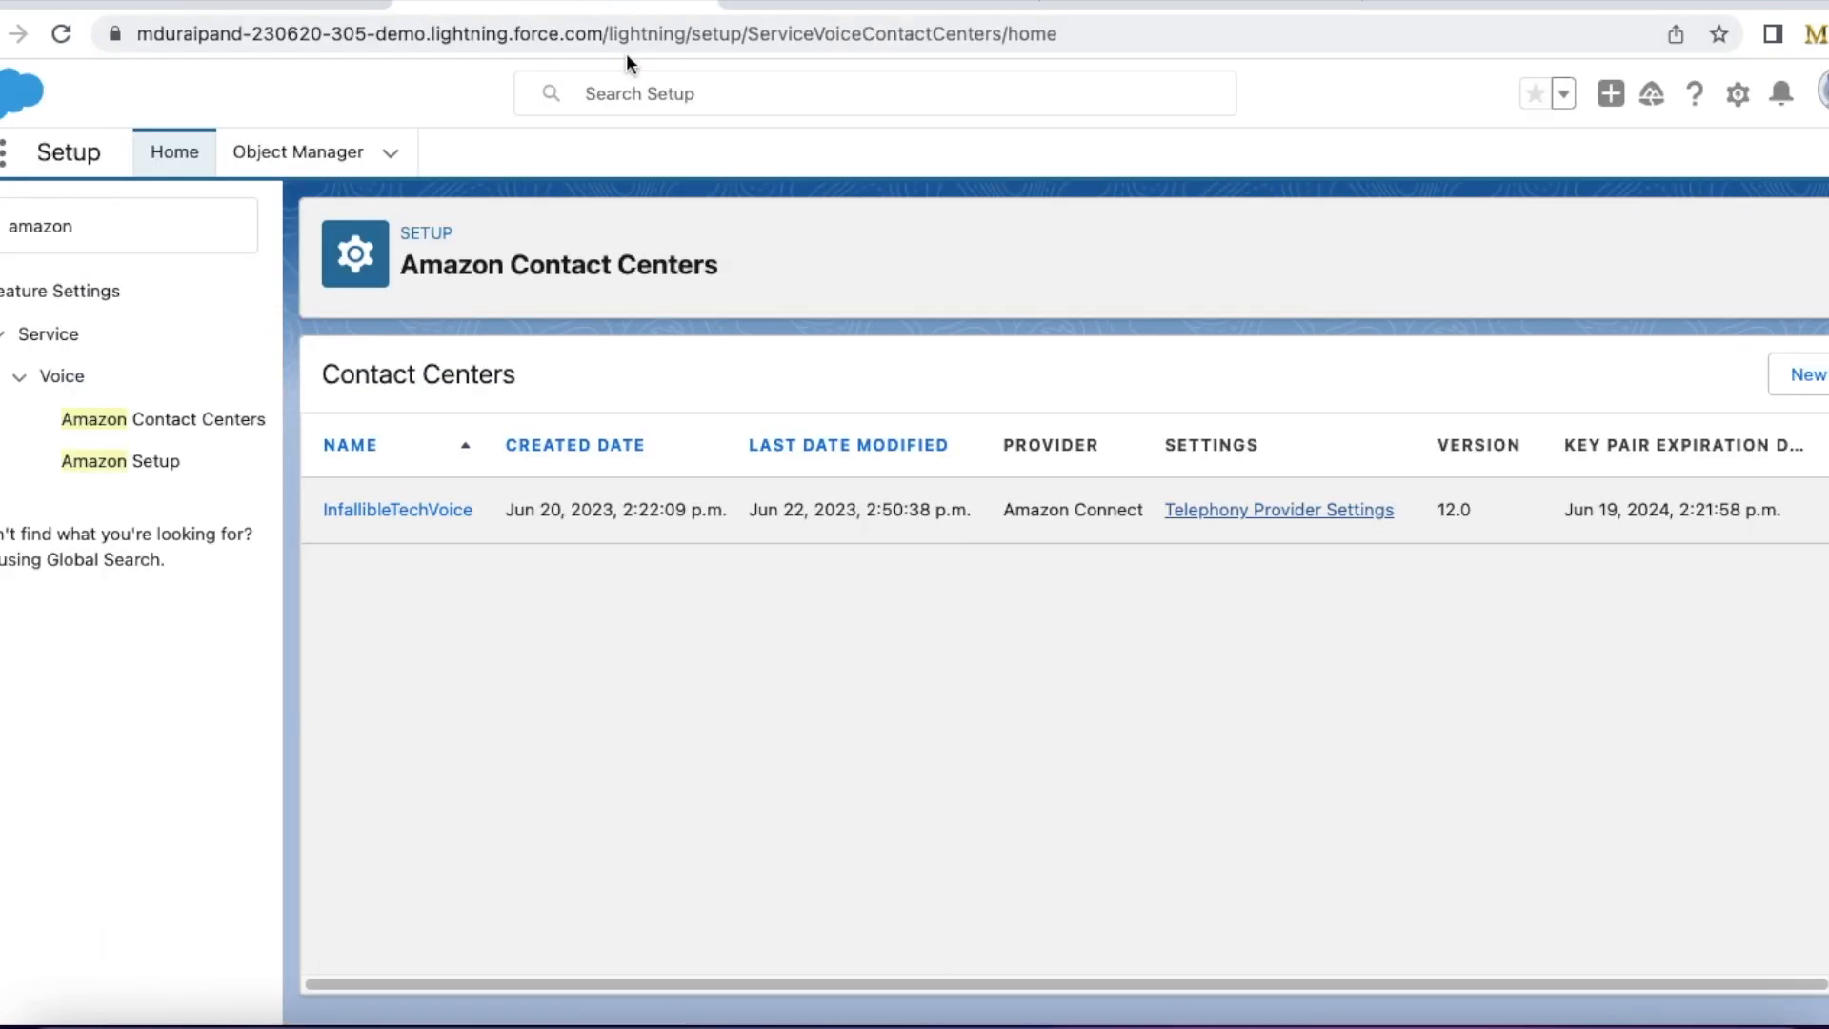
mouse_move(1204, 705)
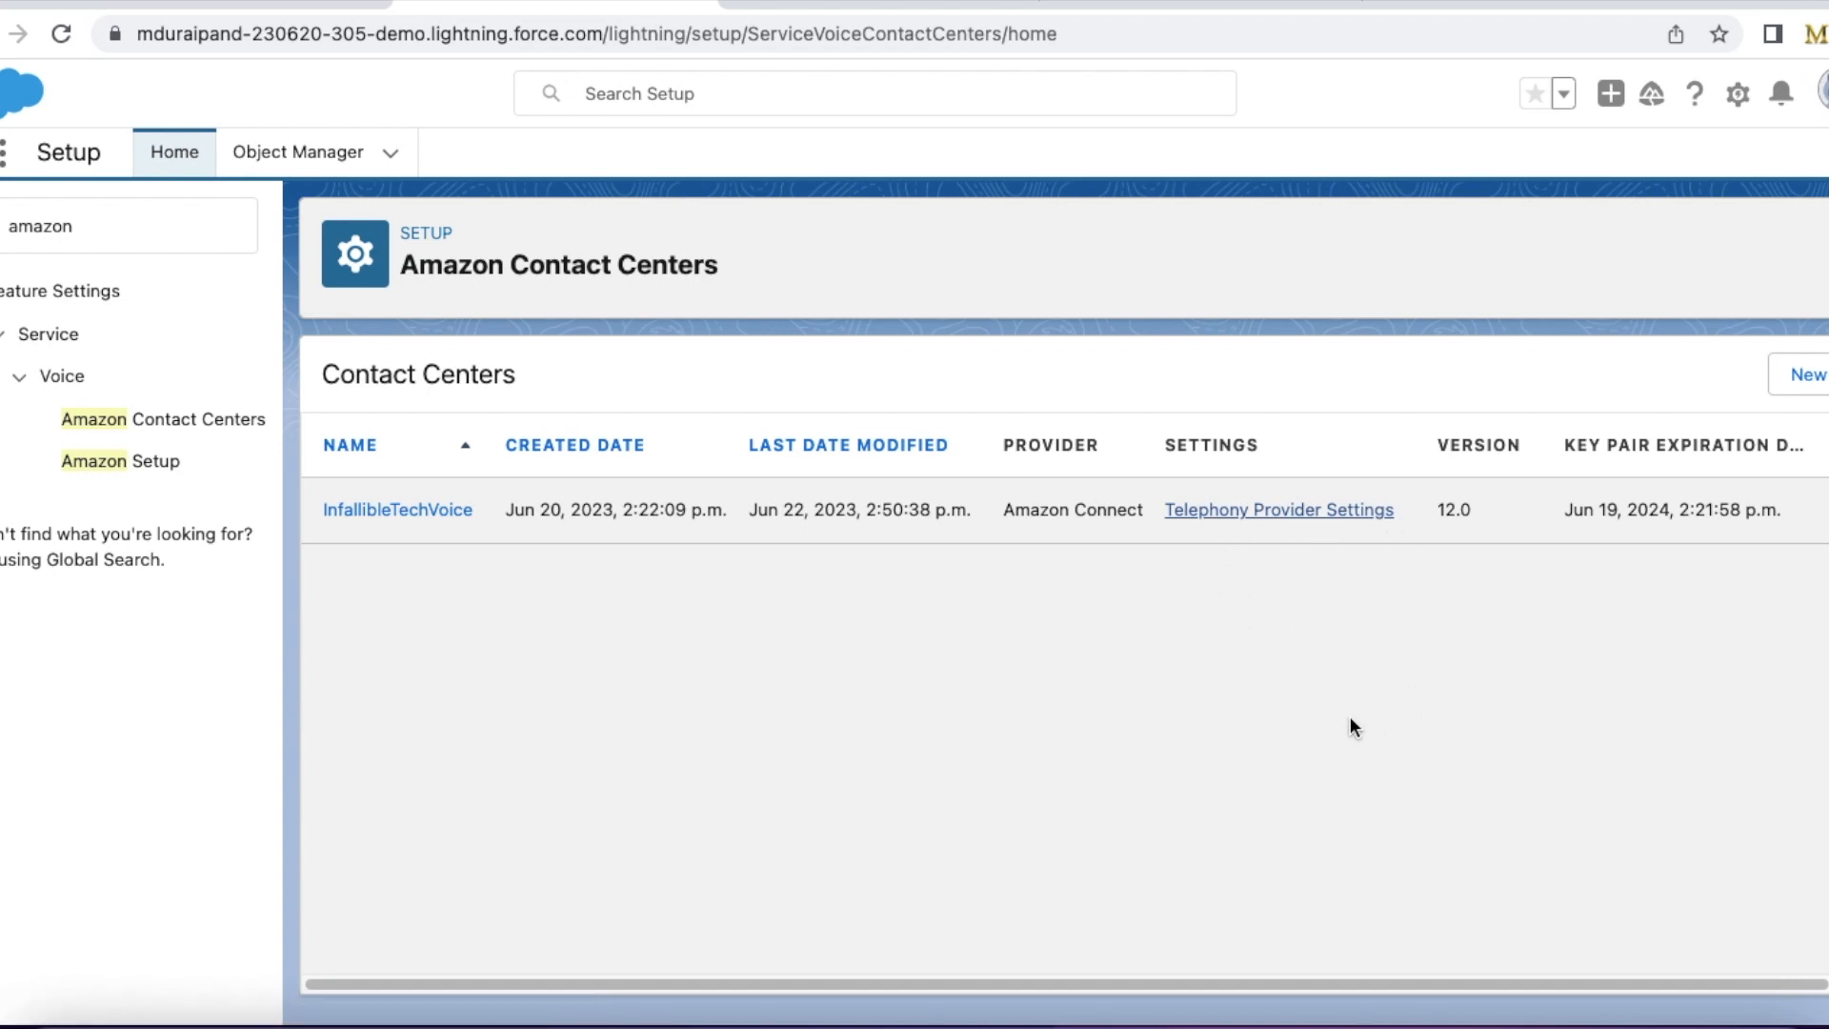
mouse_move(1090, 211)
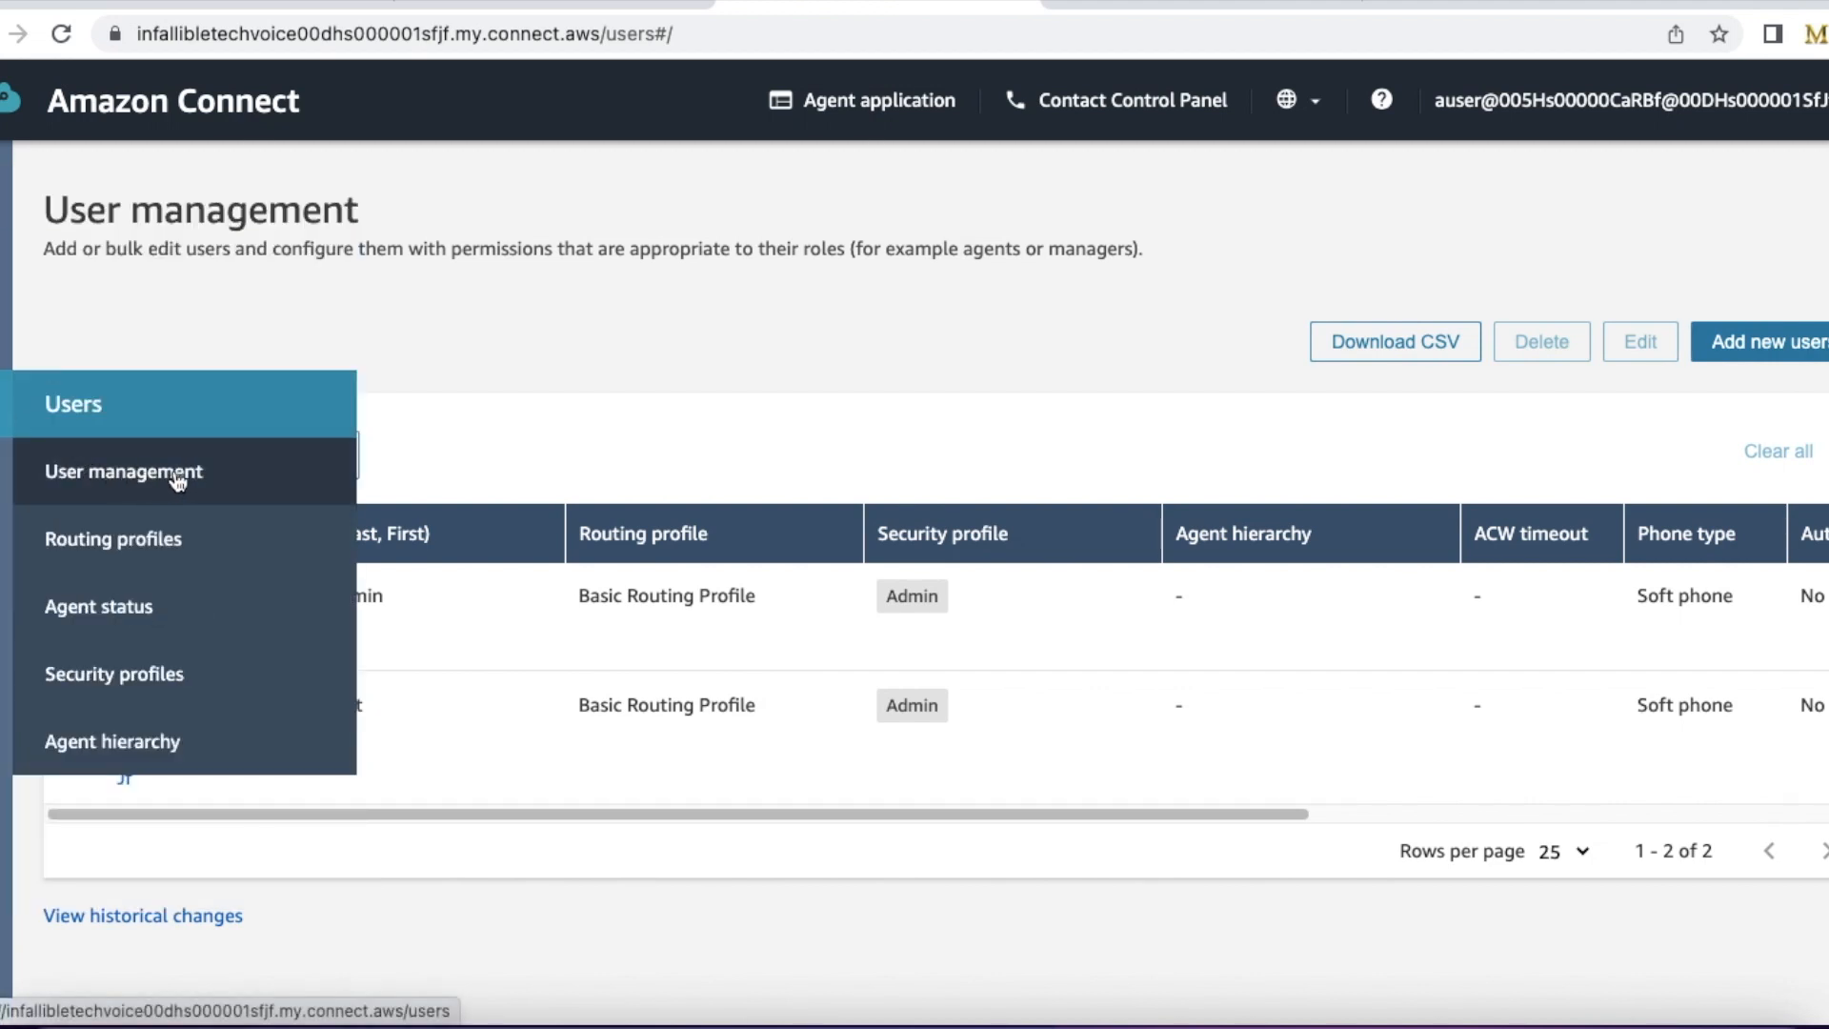
Show the User management list and bring up the browser's context menu to inspect the page
click(124, 471)
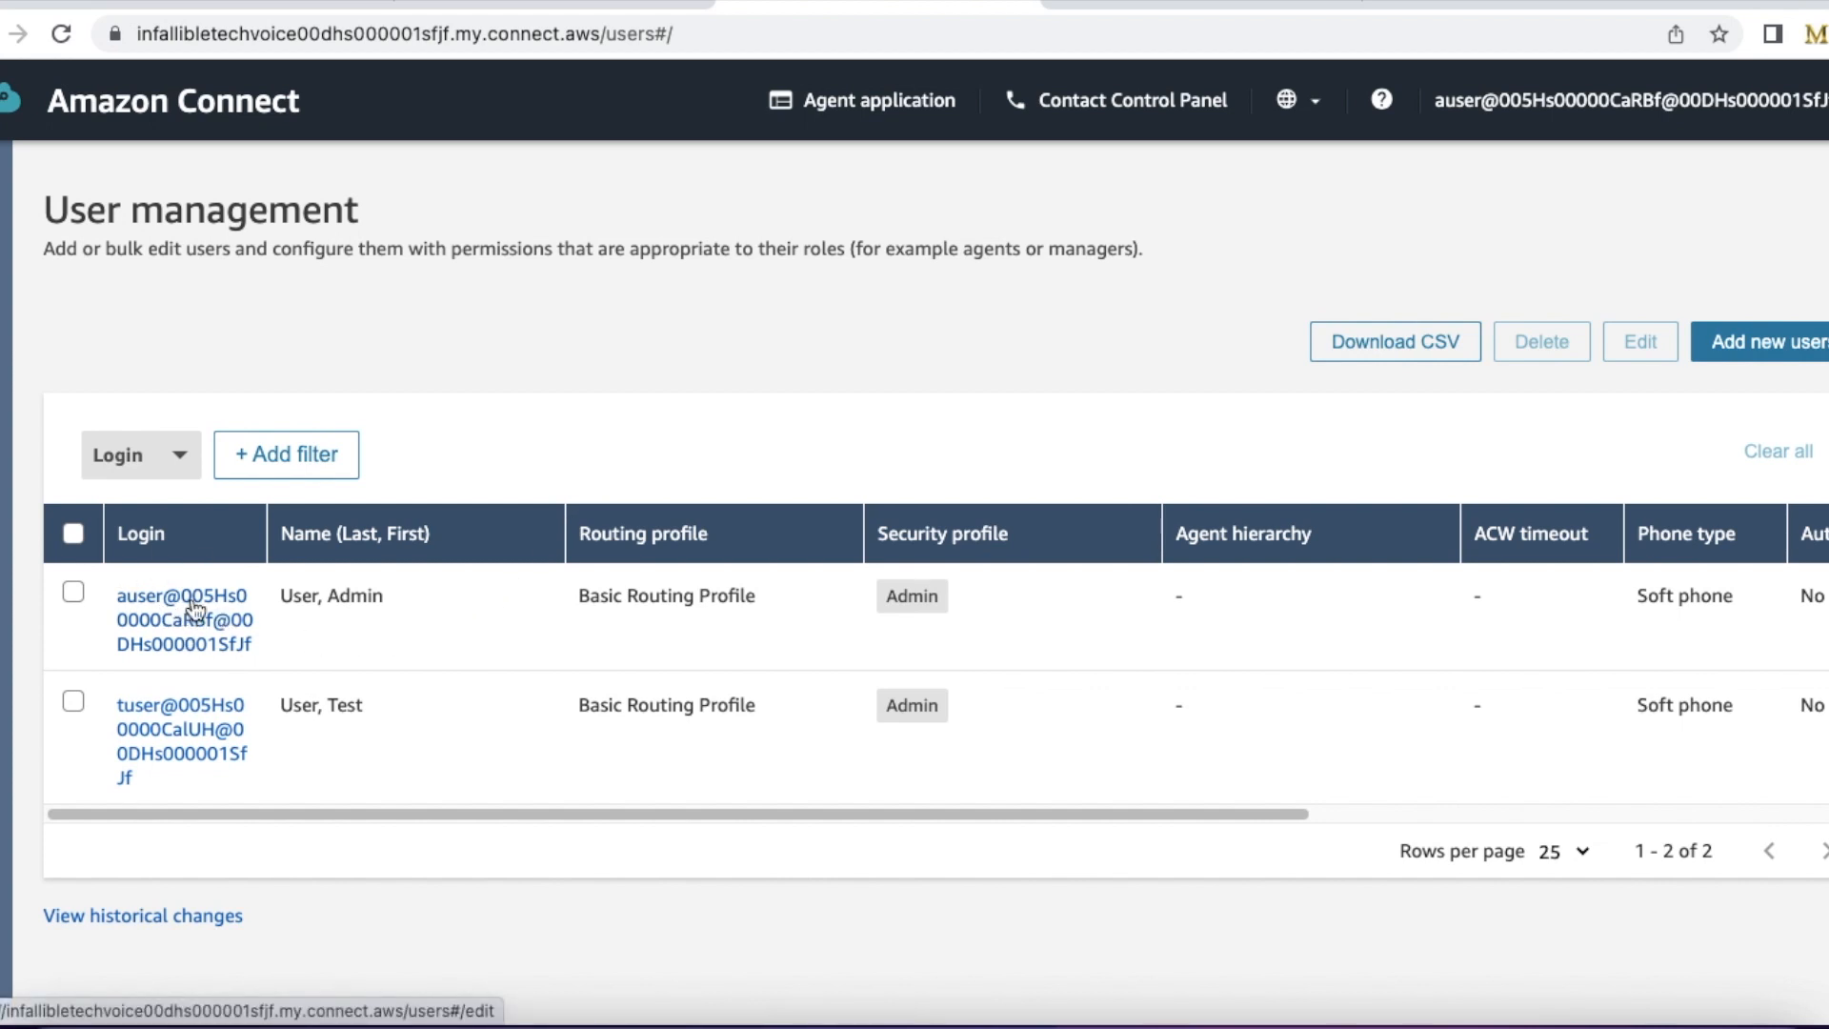
right_click(1004, 438)
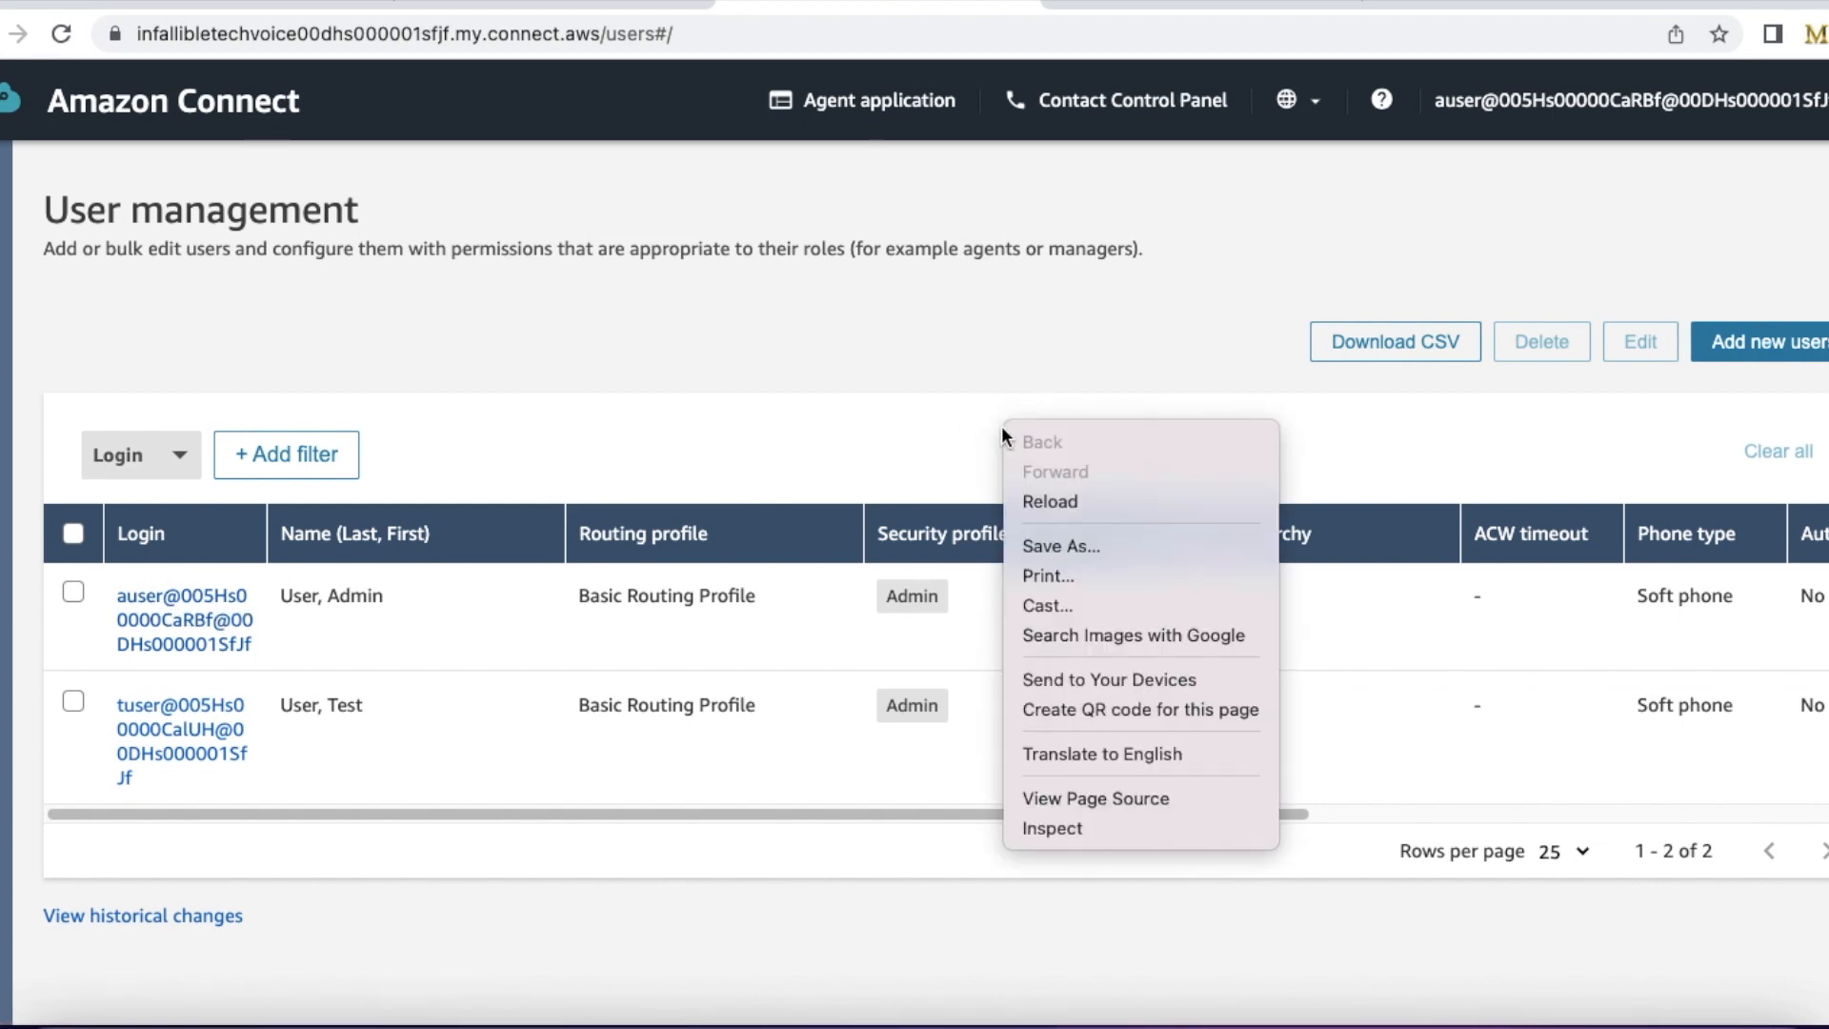
mouse_move(1108, 829)
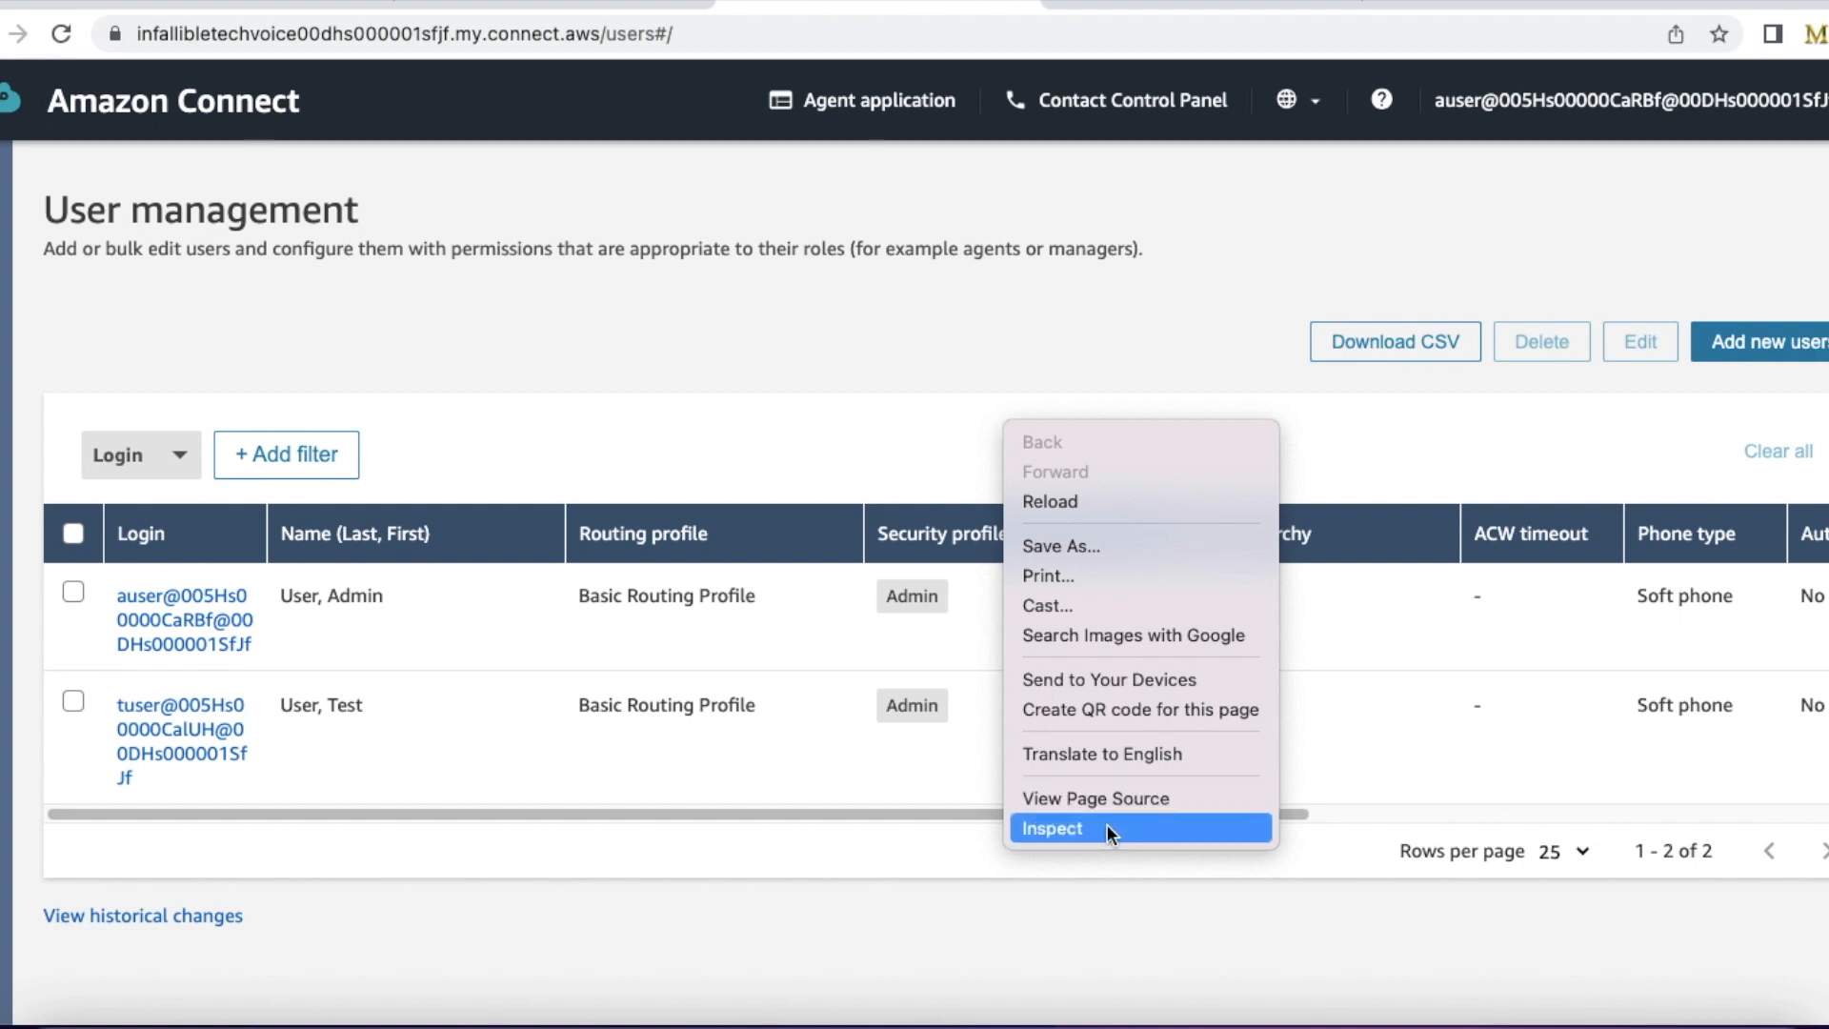
mouse_move(1109, 754)
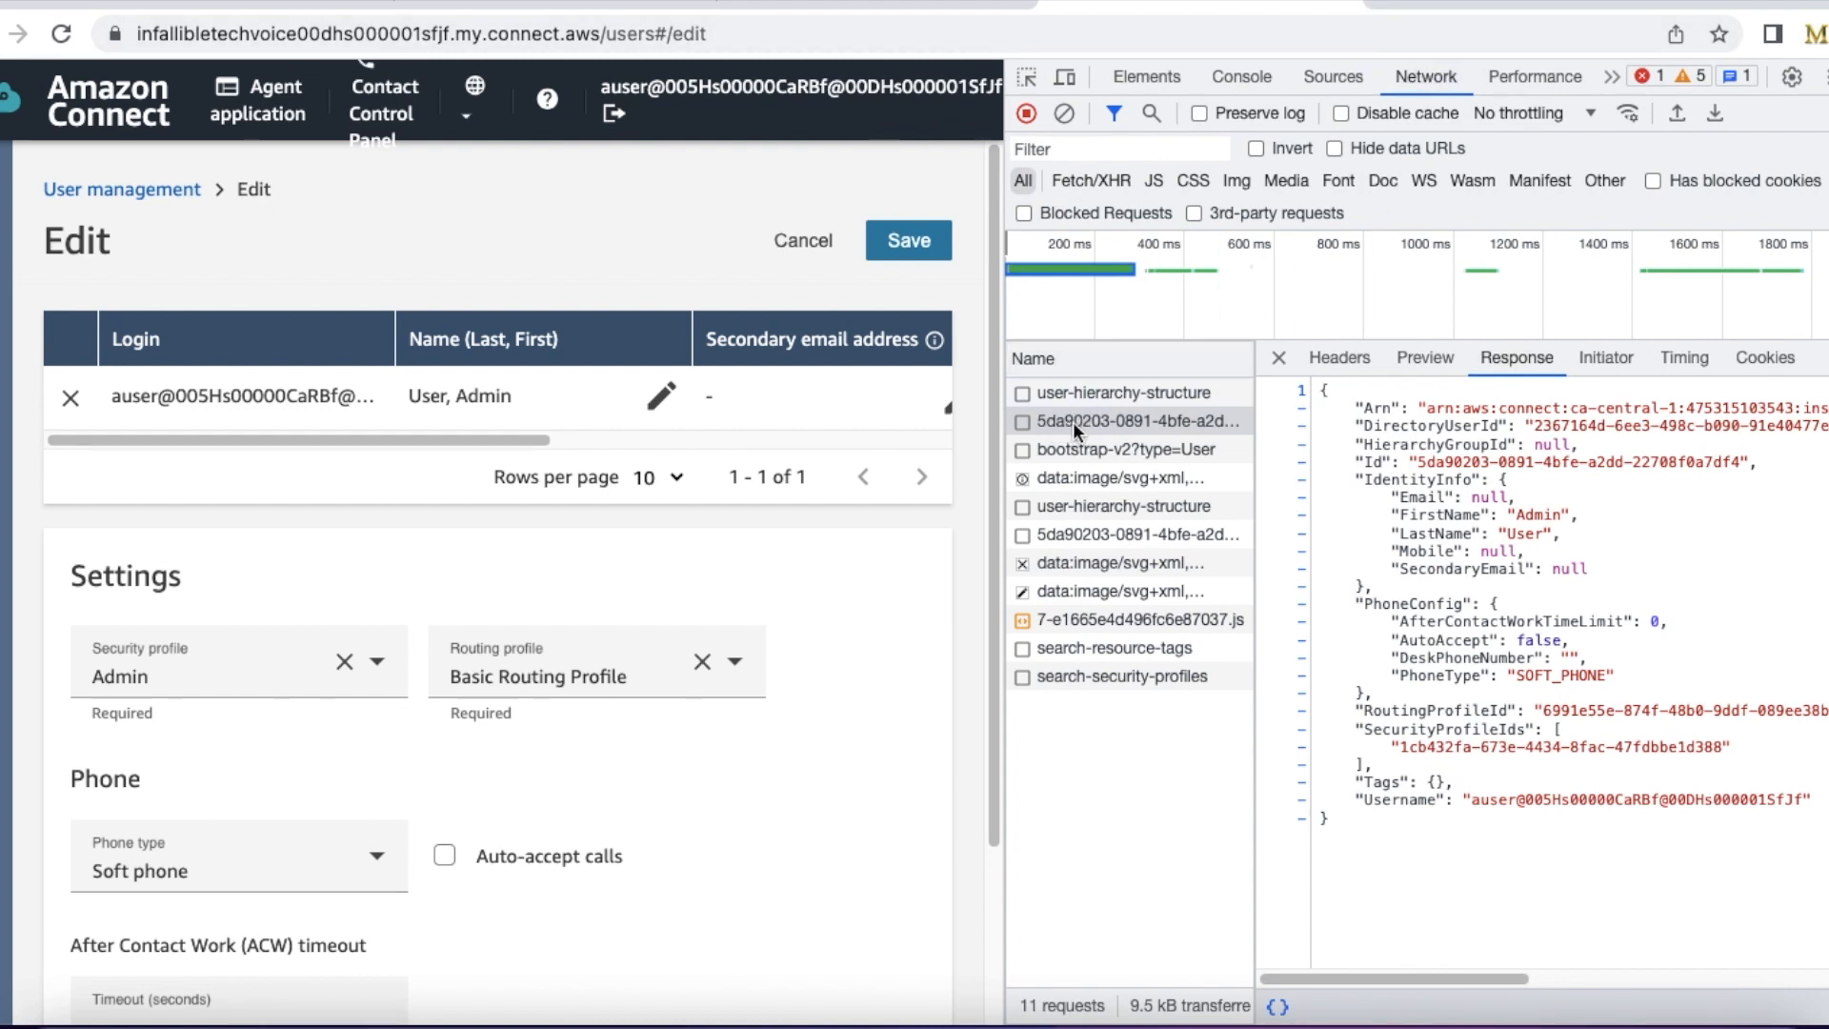
mouse_move(1126, 421)
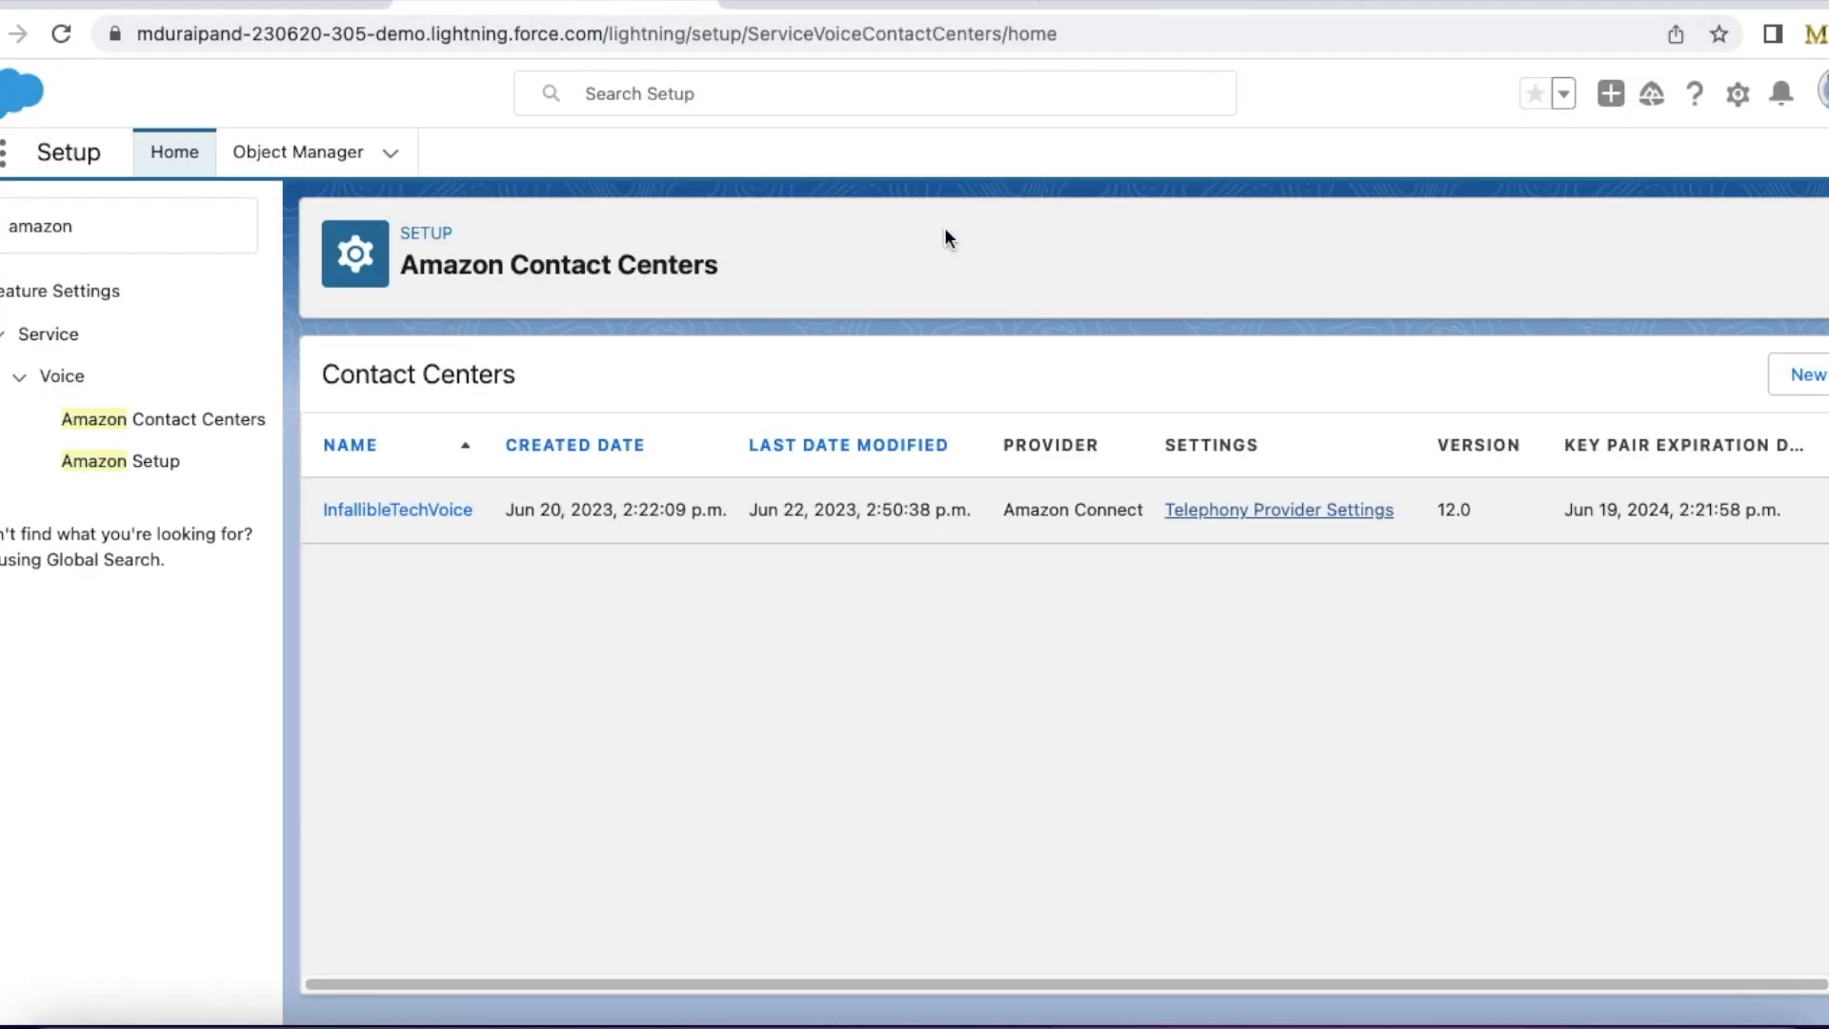
mouse_move(1141, 372)
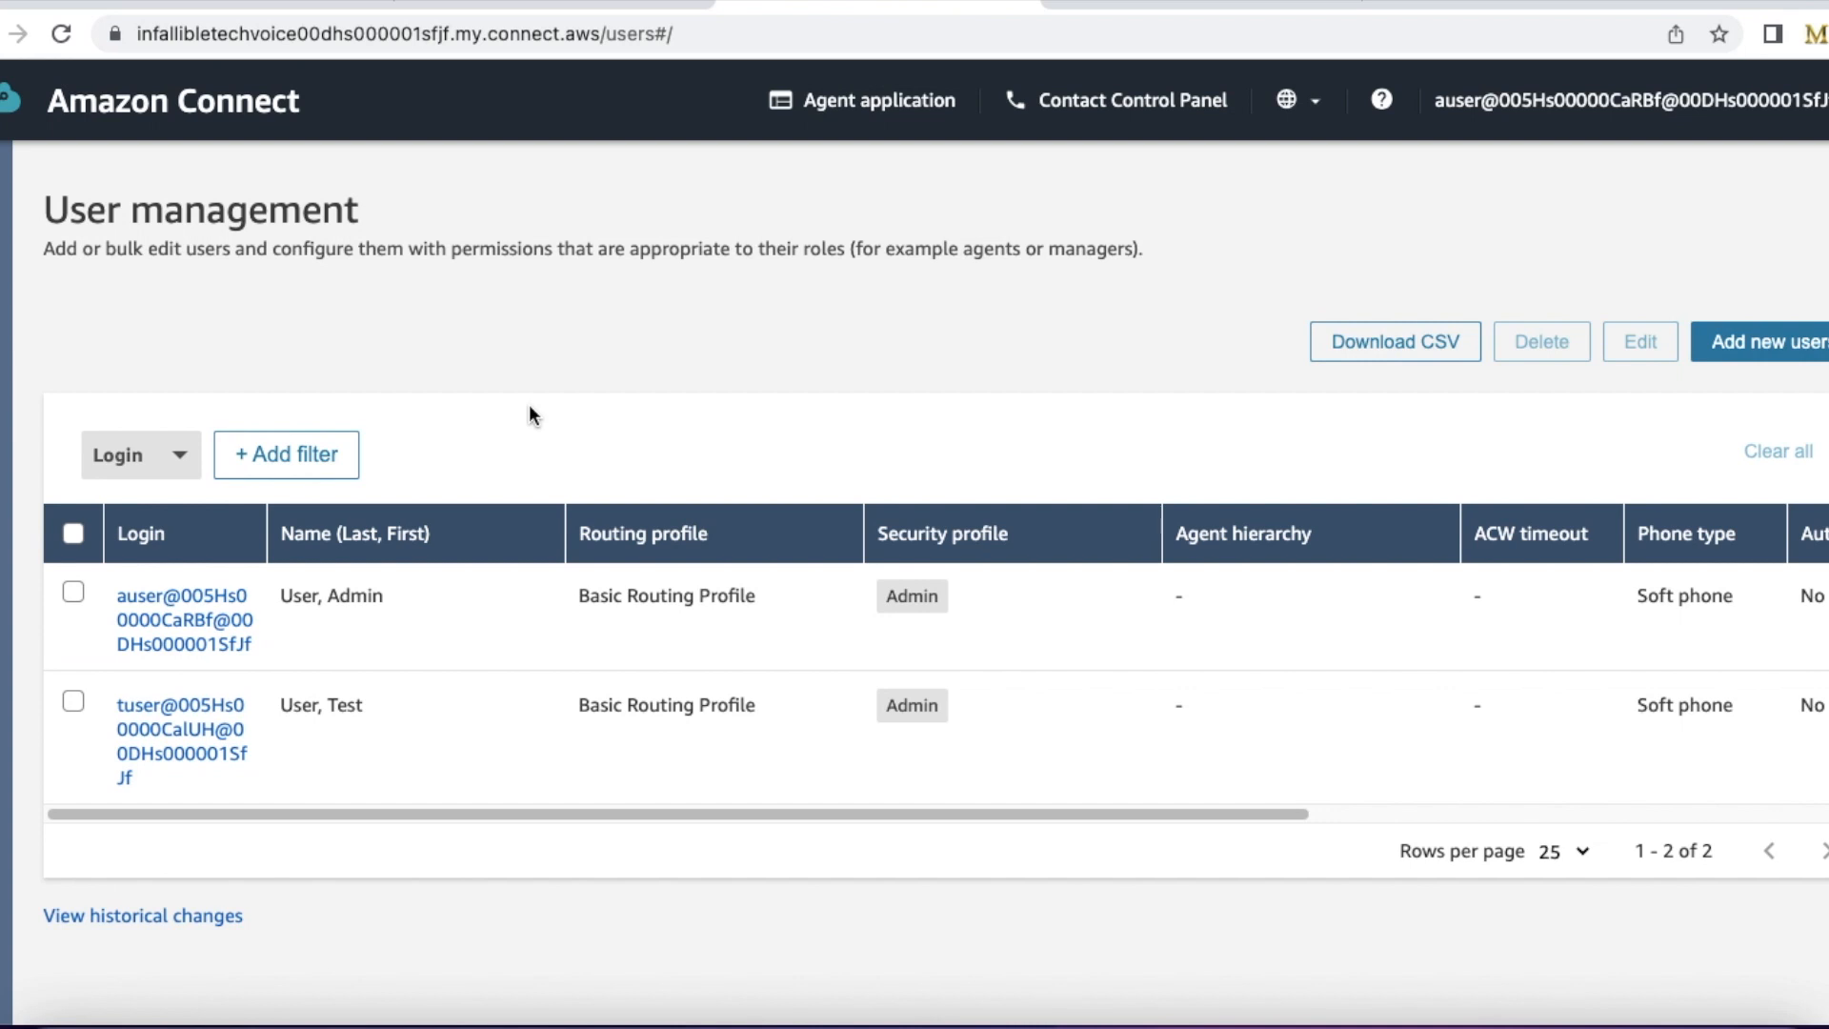
Return to the Admin user's edit page with the network response JSON showing its Arn
click(183, 619)
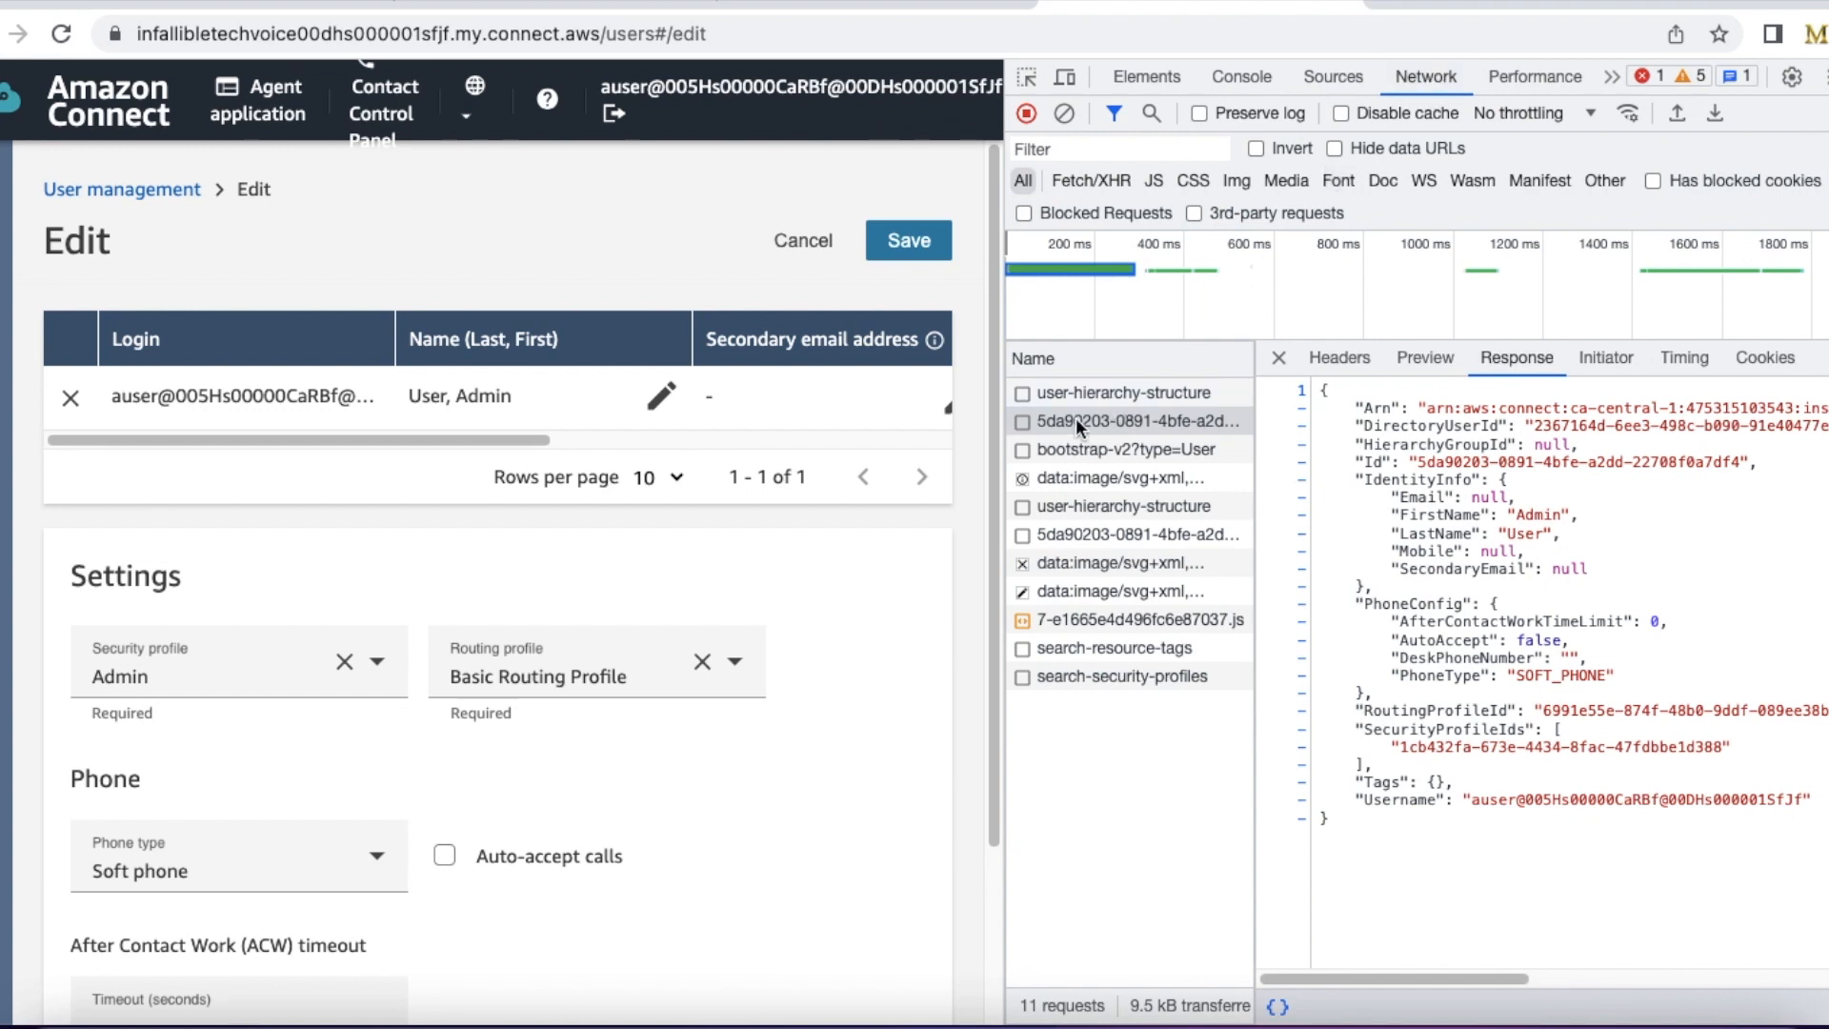
mouse_move(1120, 421)
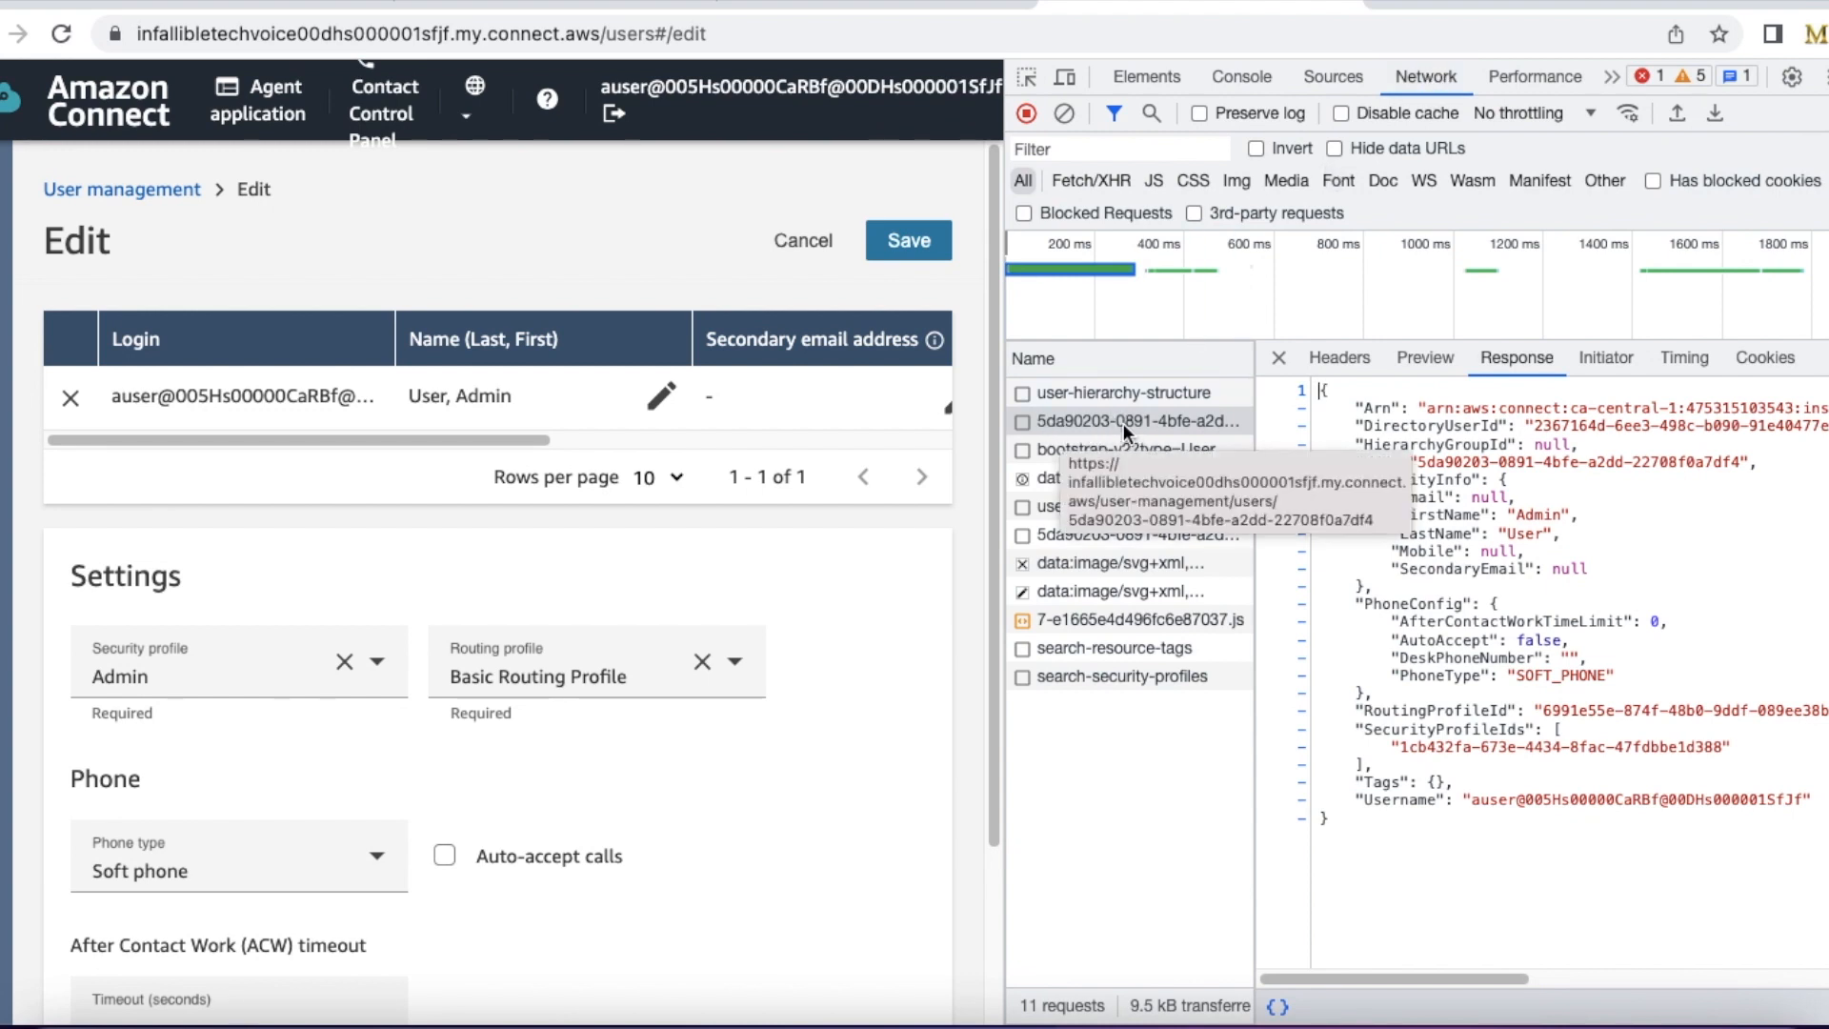